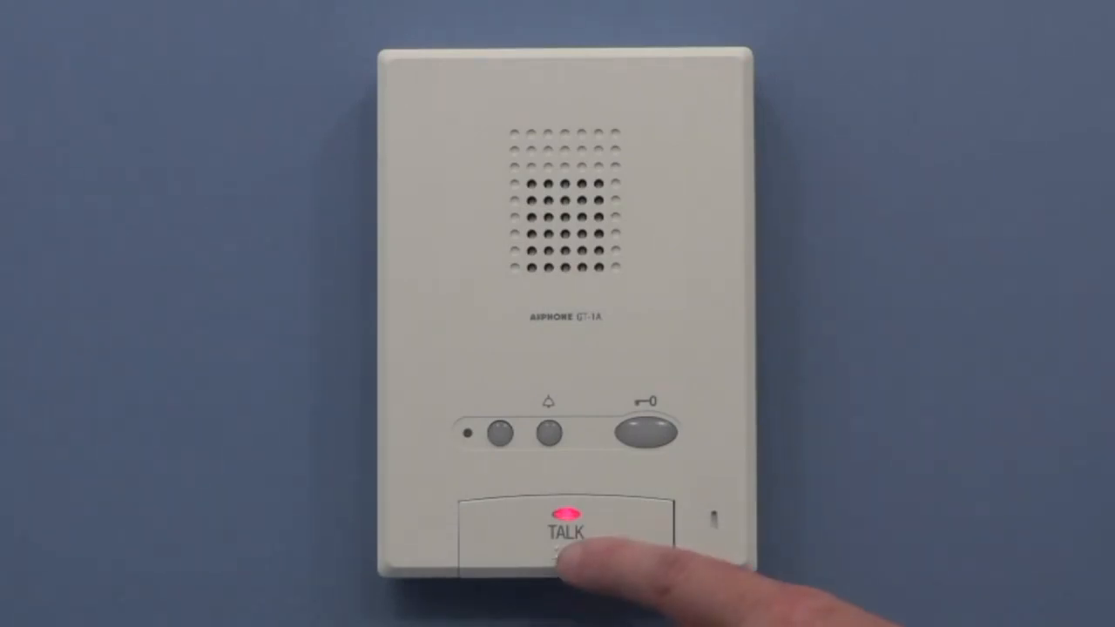
{"action": "left_click", "coordinate": [564, 540]}
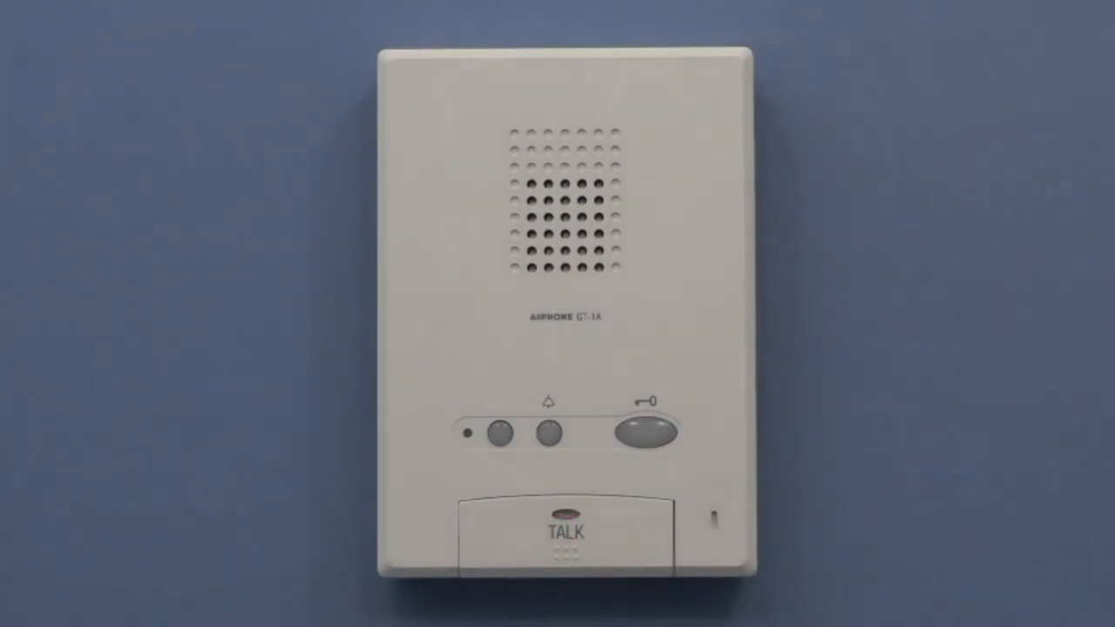